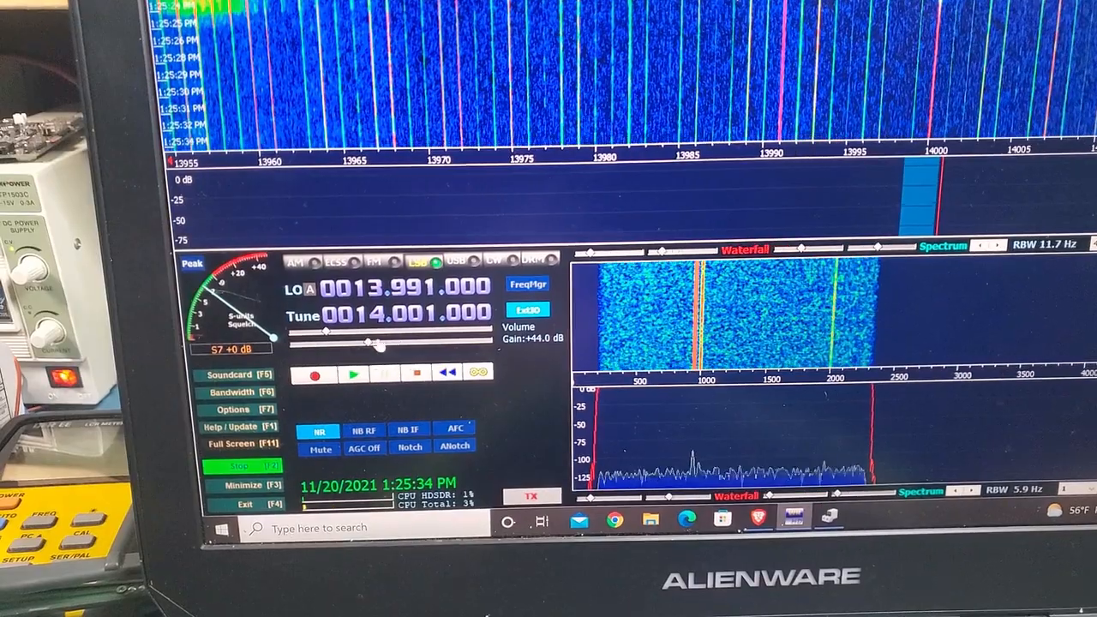
- Drag the Volume slider to boost audio gain from +44.0 dB to +70.4 dB
drag(378, 342, 437, 343)
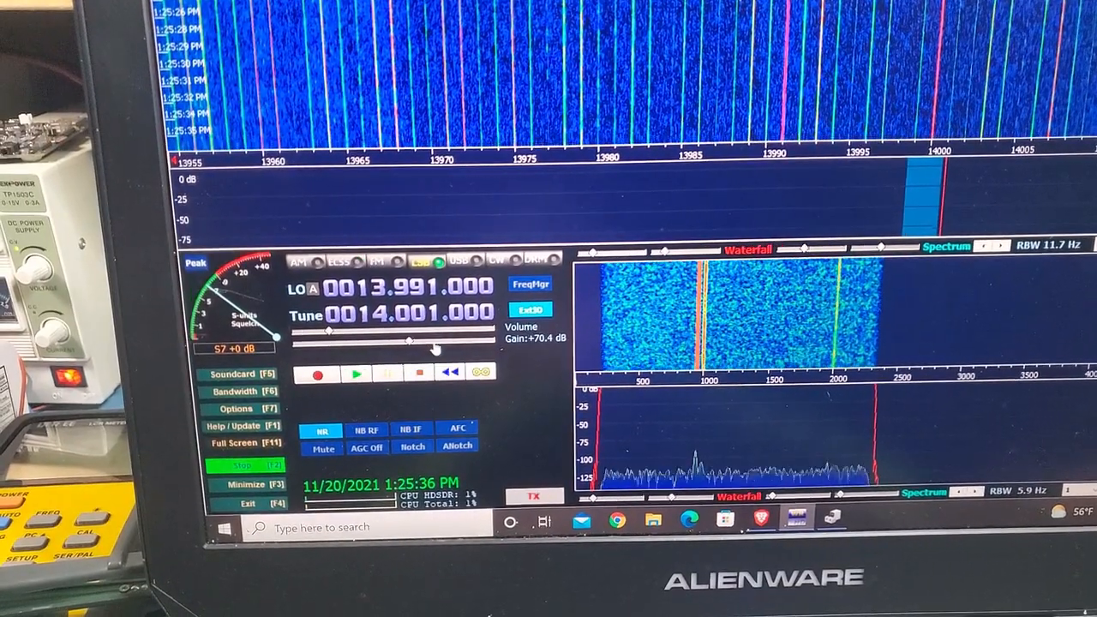